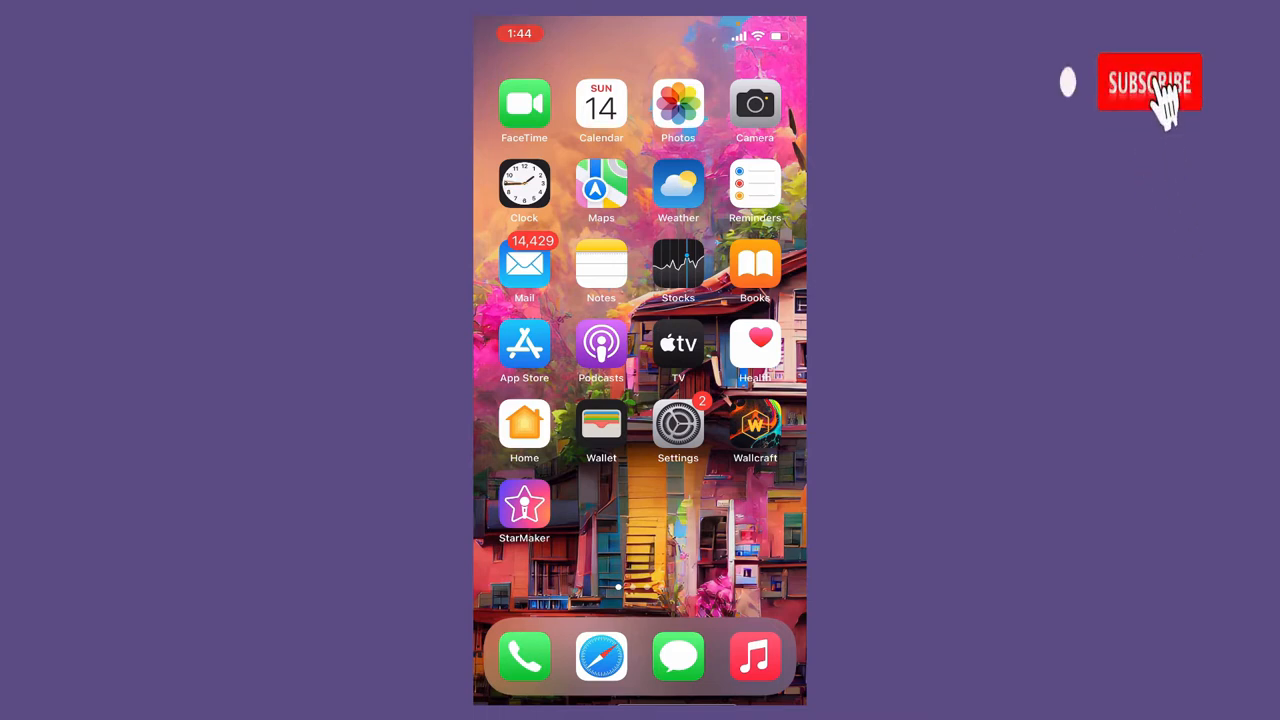
- Enable Speak Selection under Settings > Accessibility > Spoken Content
left_click(1148, 82)
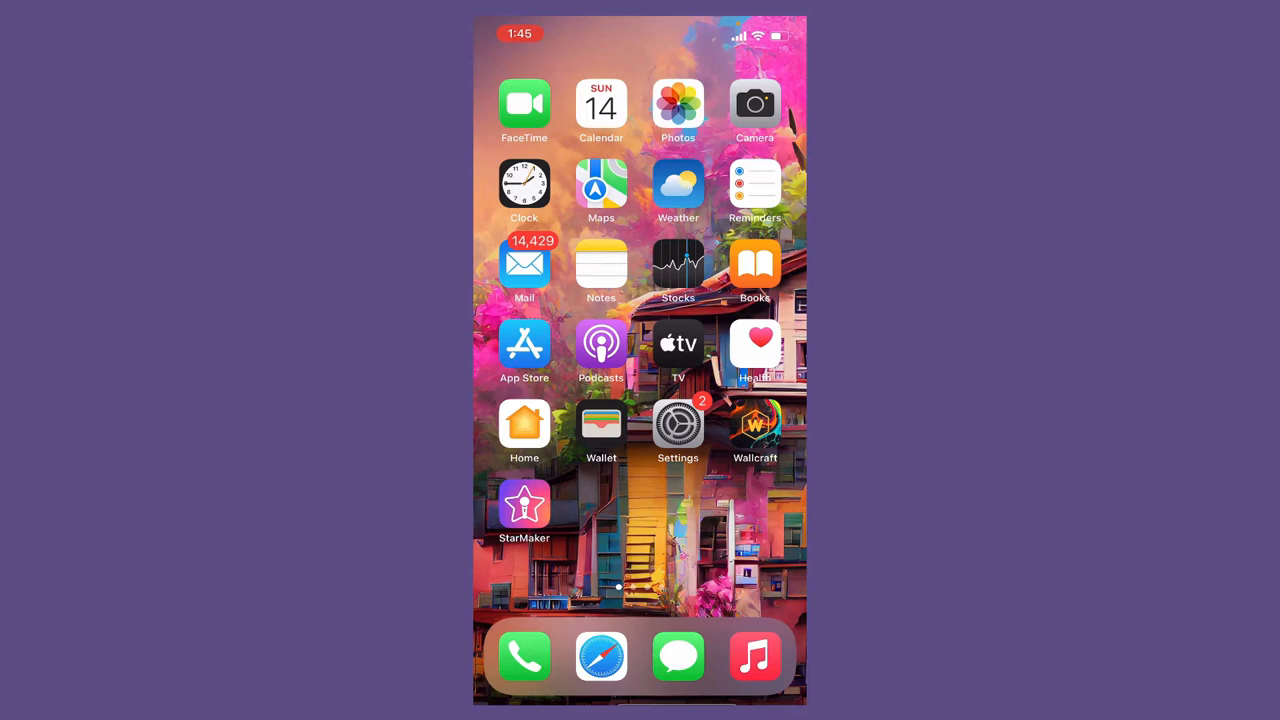
left_click(678, 428)
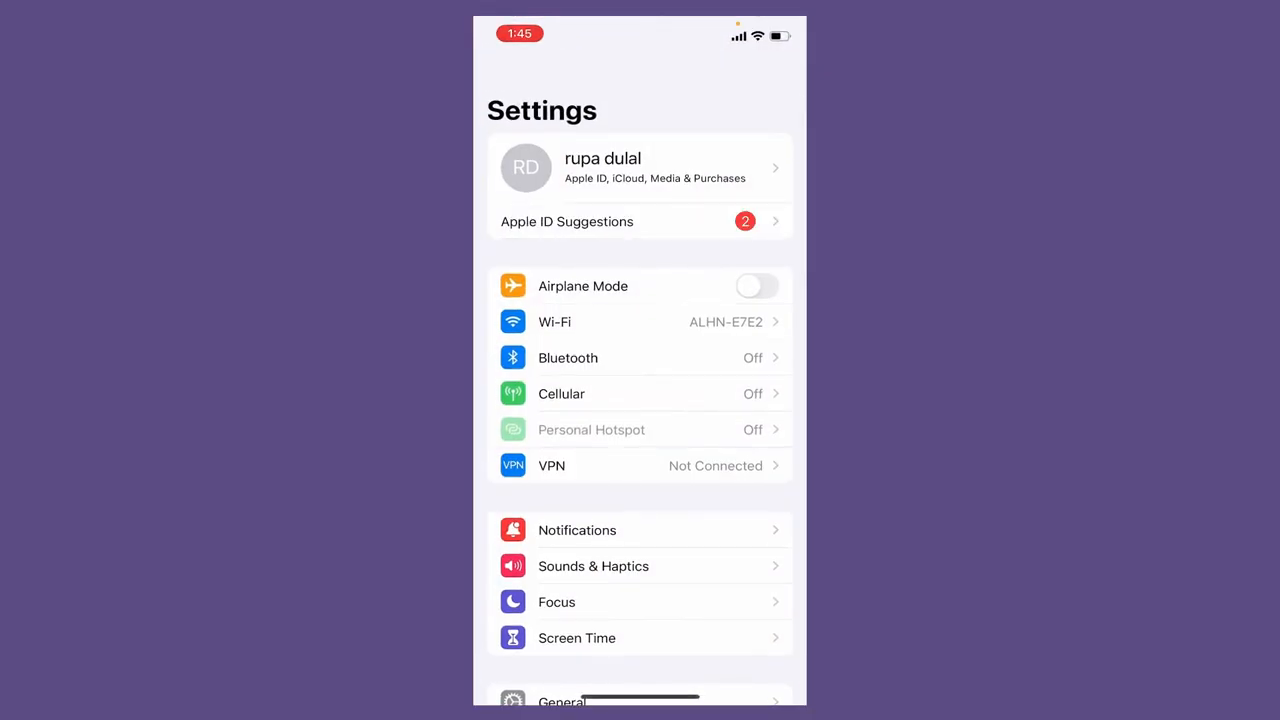
scroll("down", 3)
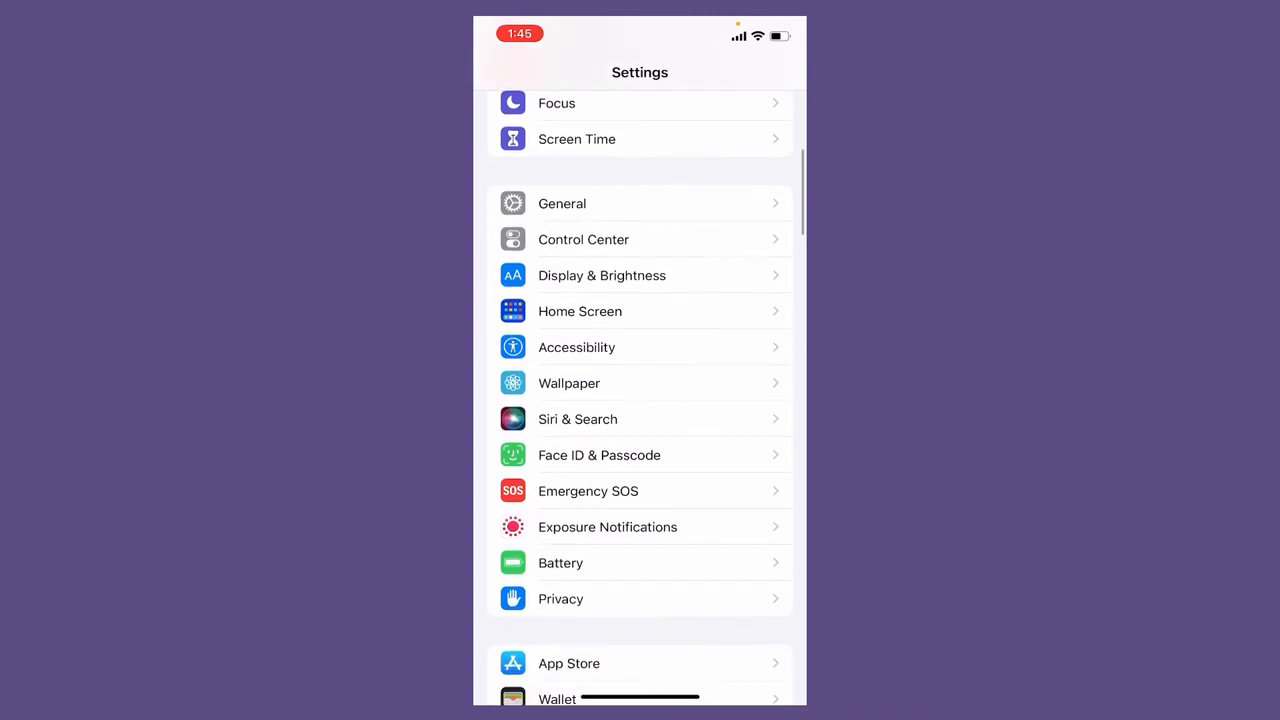
left_click(576, 348)
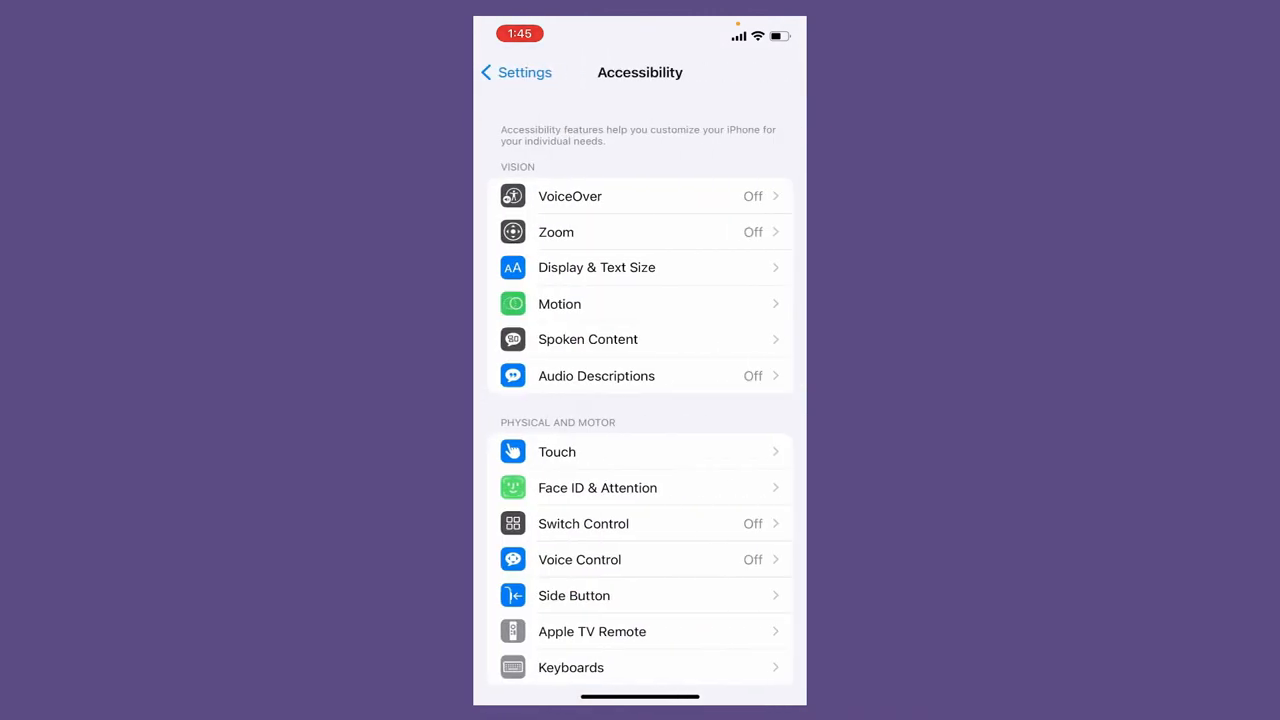
left_click(588, 340)
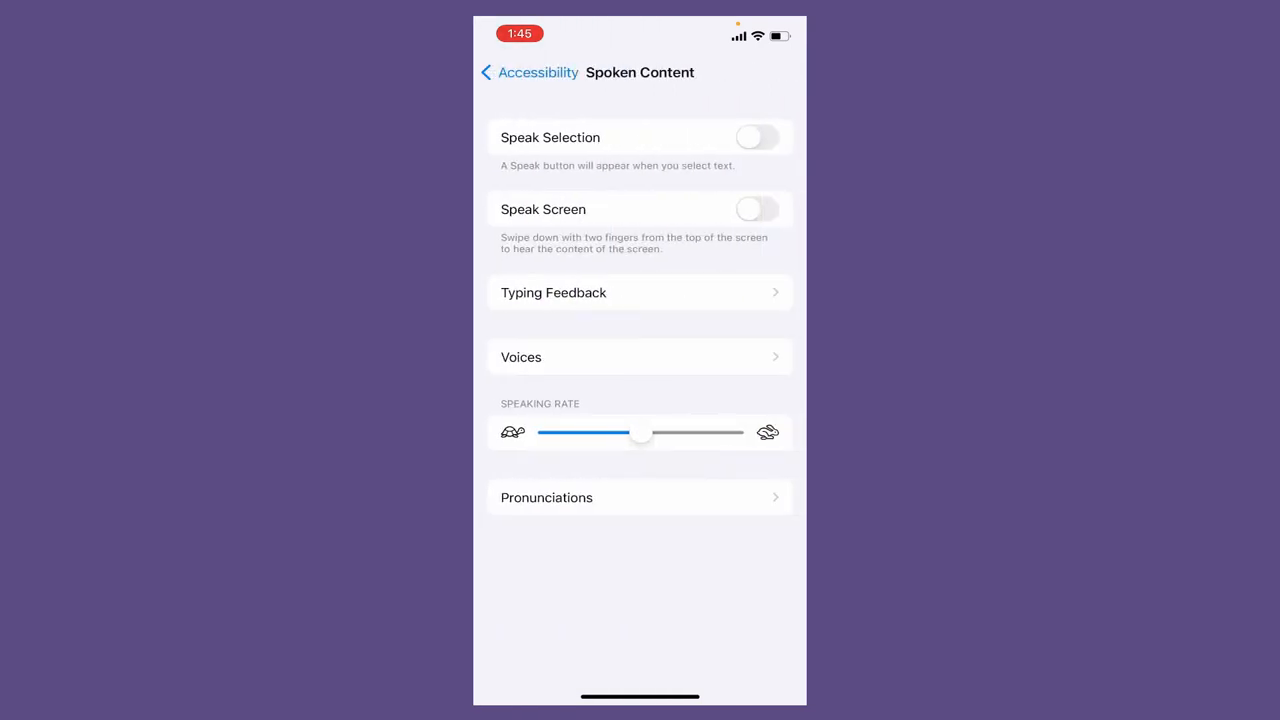
left_click(756, 210)
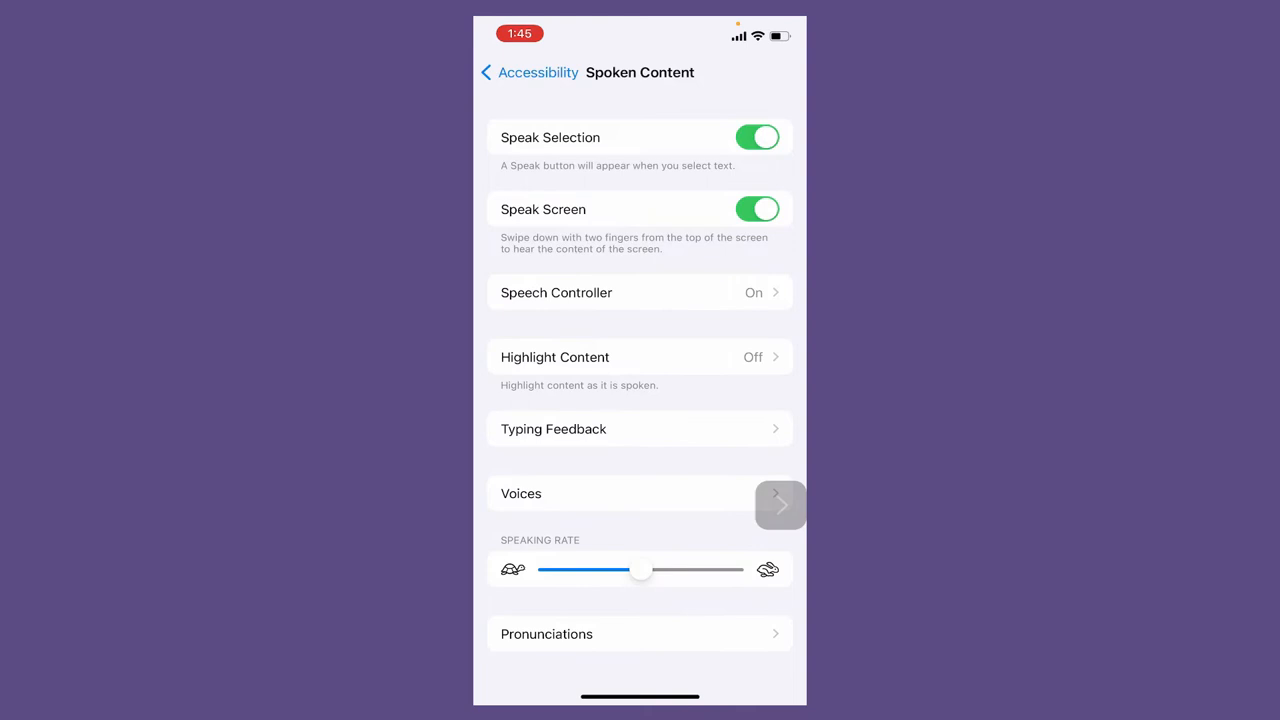
- Enable Show Controller for the Speech Controller and expand the floating controller
left_click(640, 292)
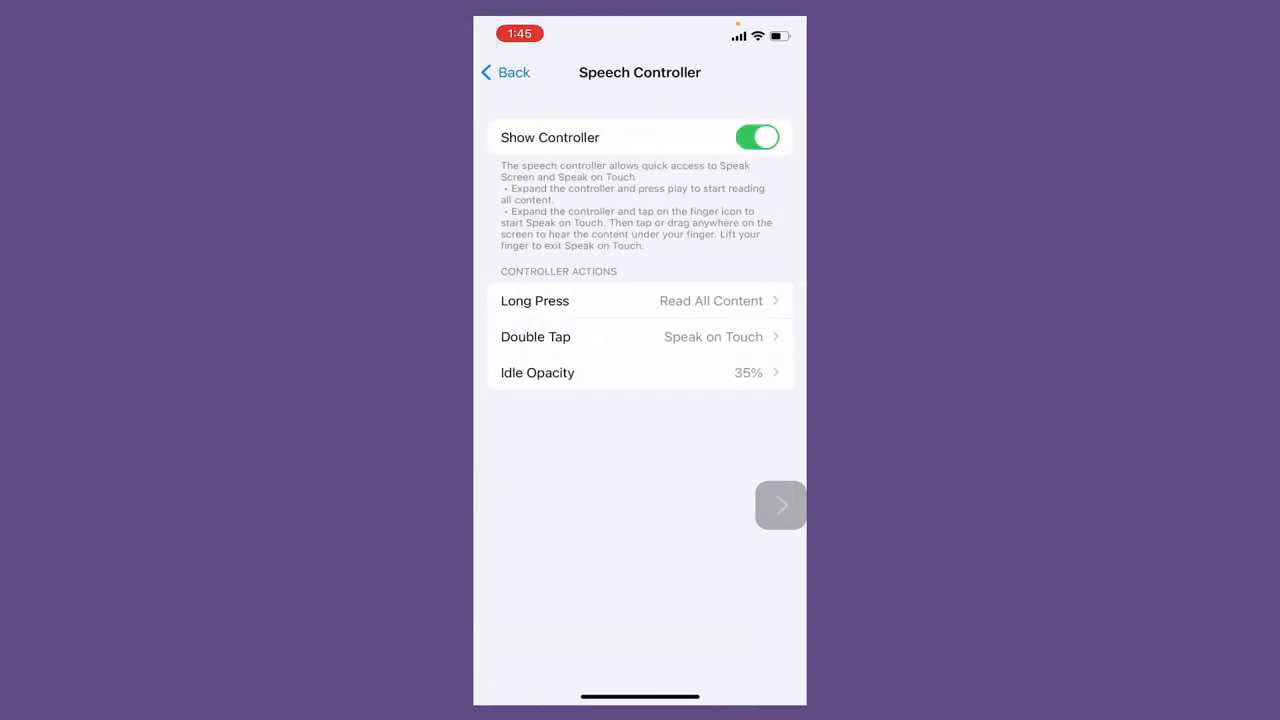
left_click(756, 136)
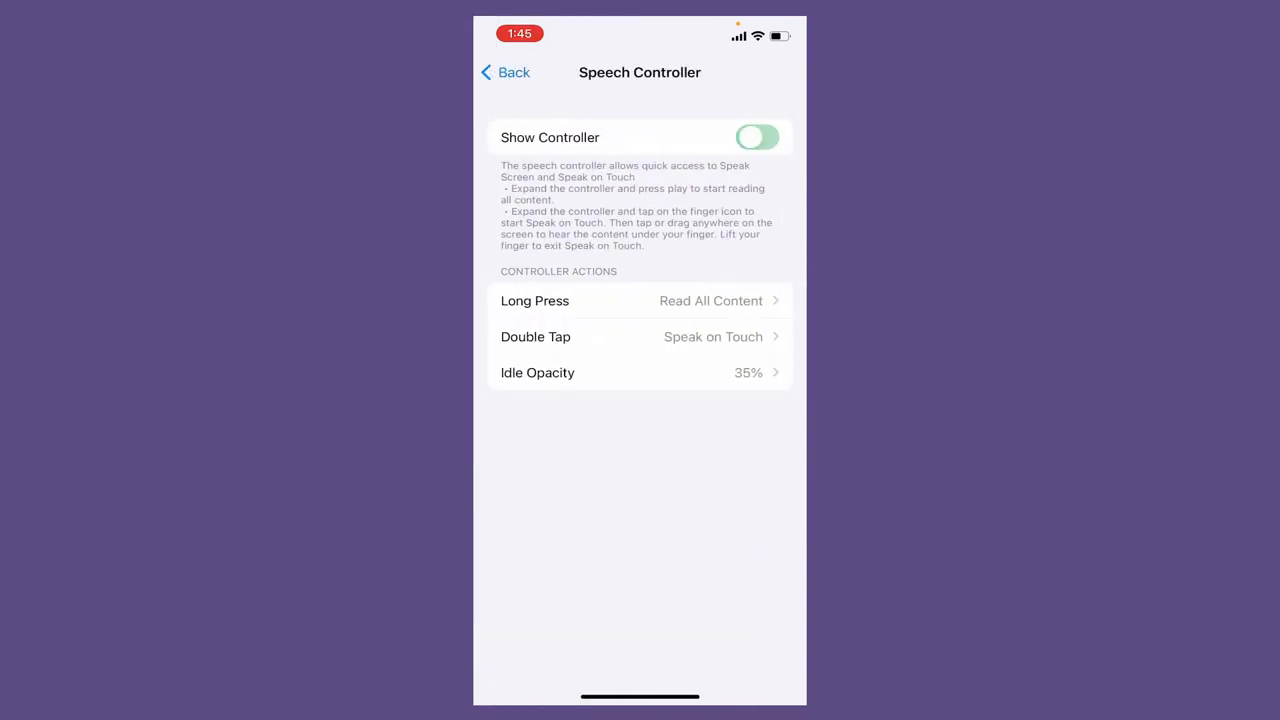
left_click(756, 136)
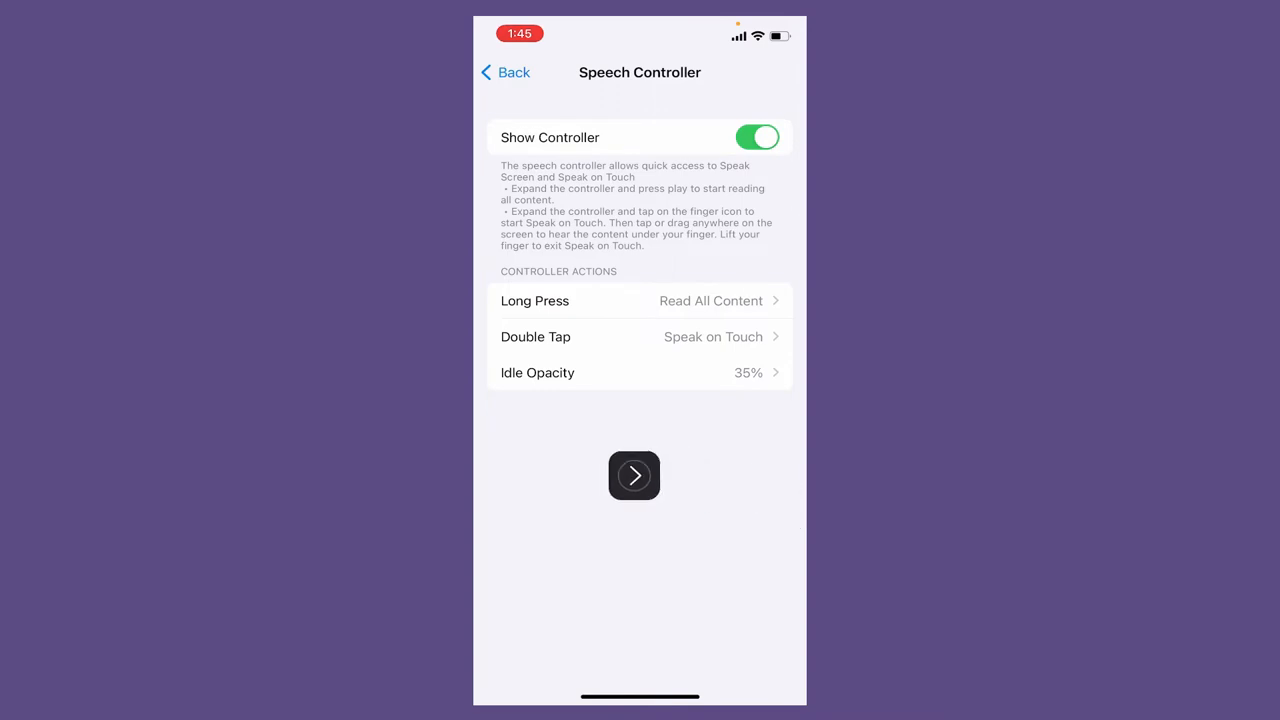
left_click(634, 476)
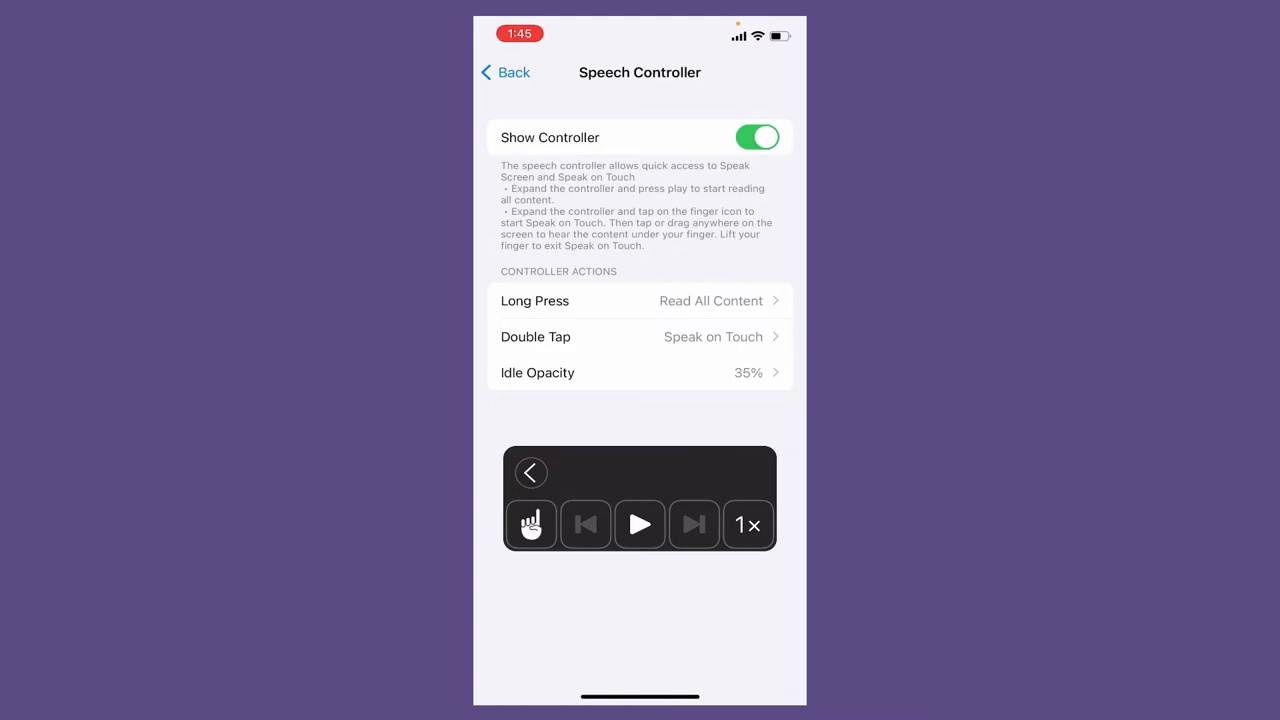
left_click(504, 72)
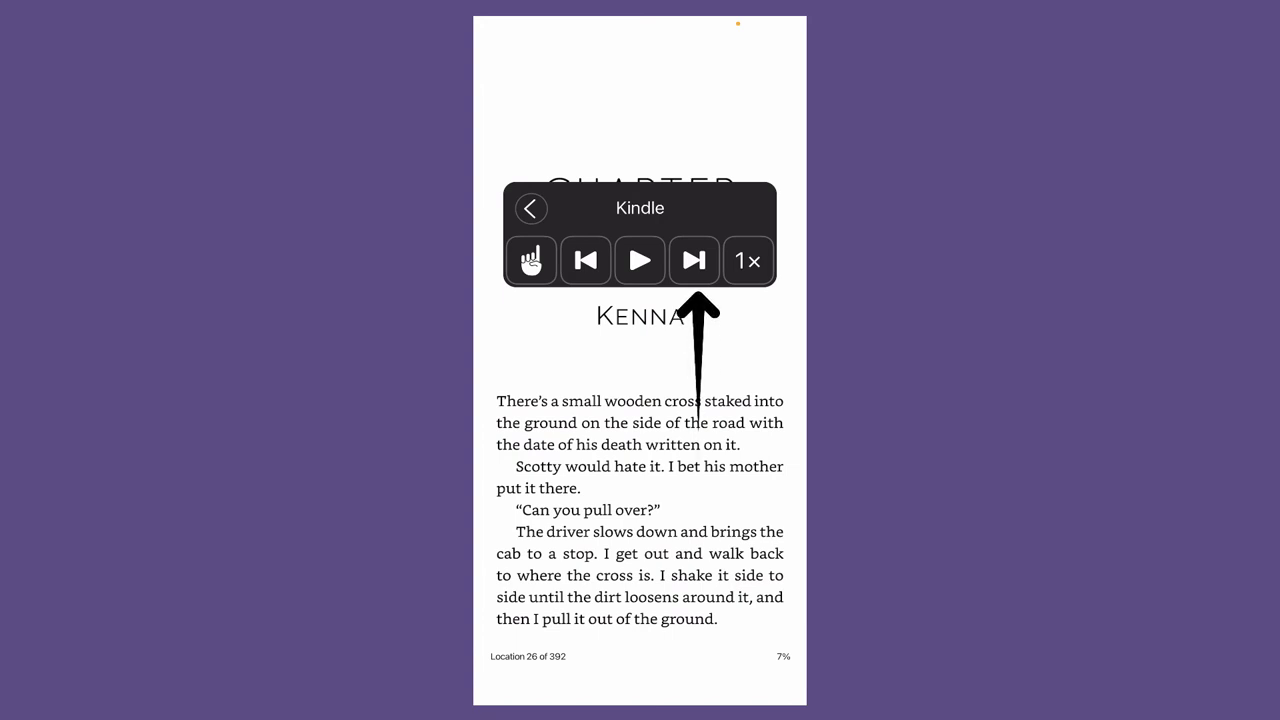
- Set the speech controller's reading speed to 1½× and return to the Home Screen
left_click(748, 260)
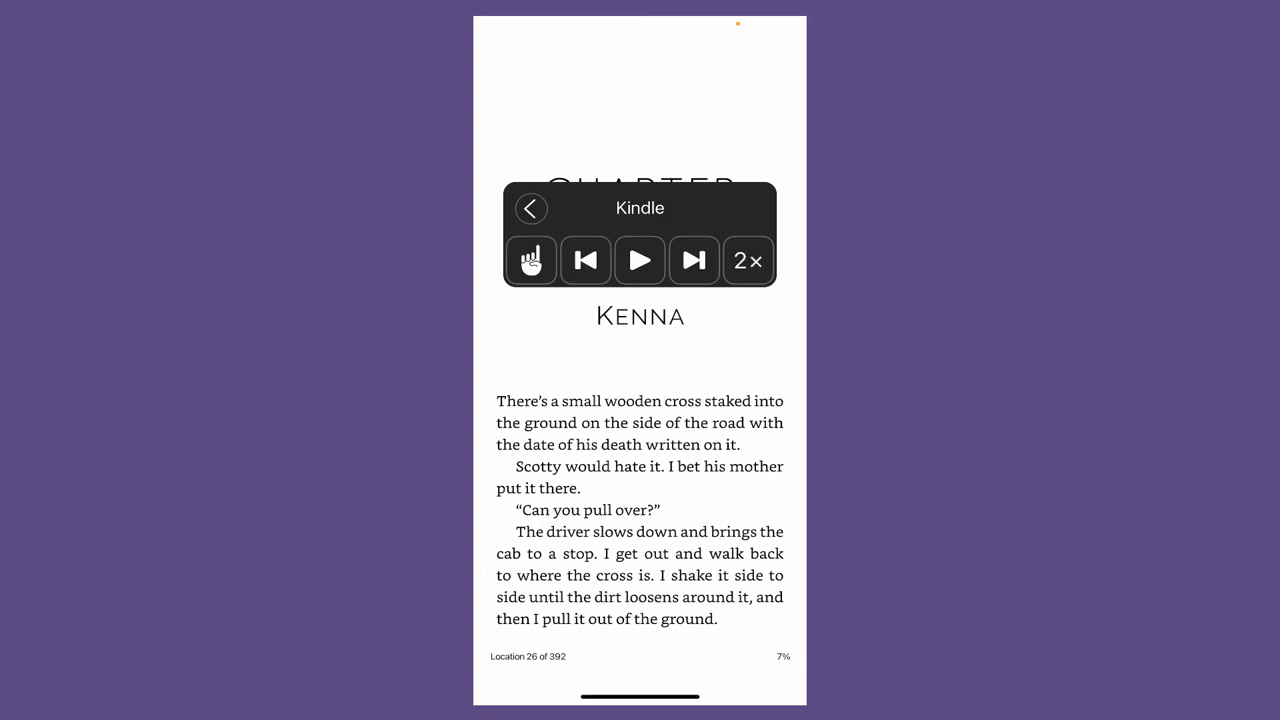
left_click(748, 260)
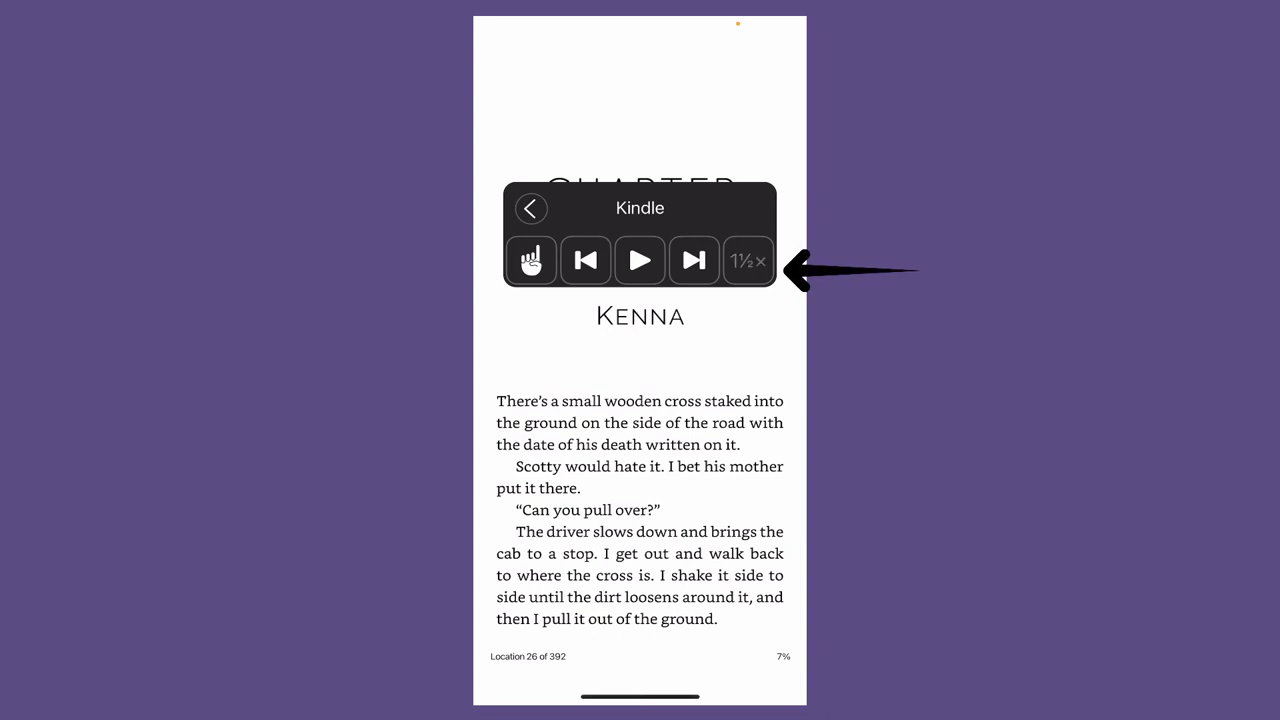
left_click(748, 260)
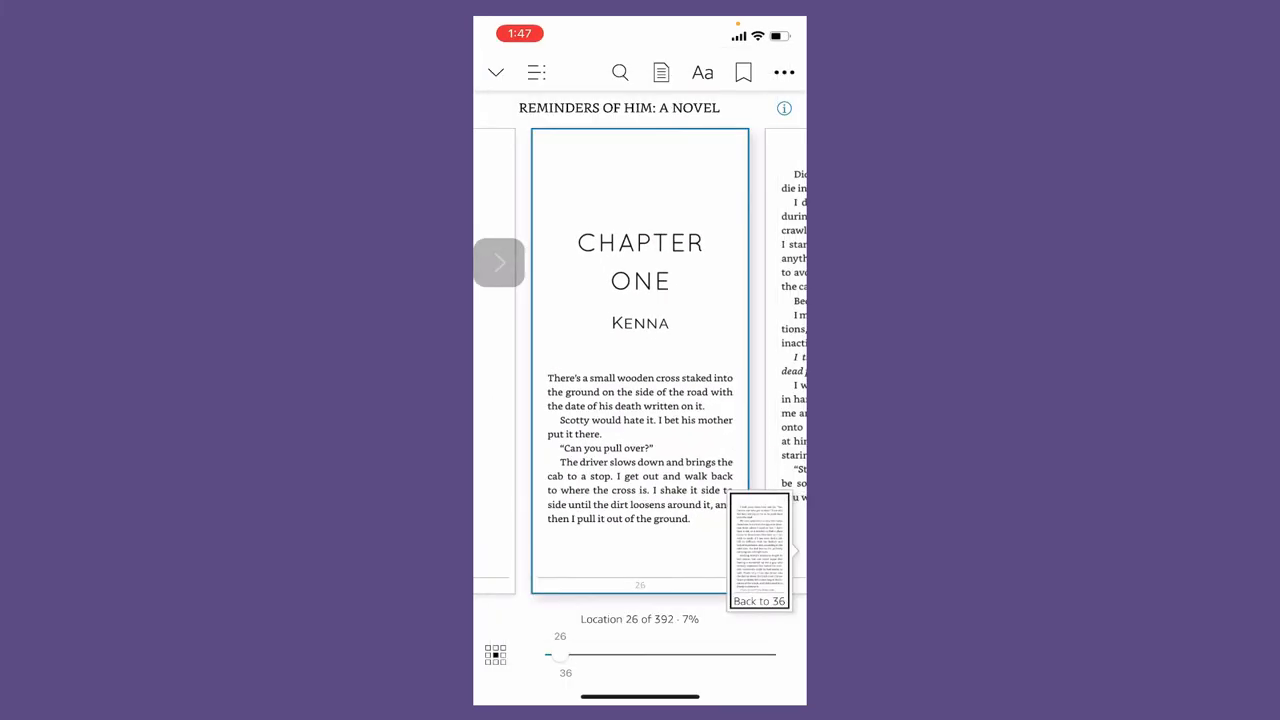
key("home")
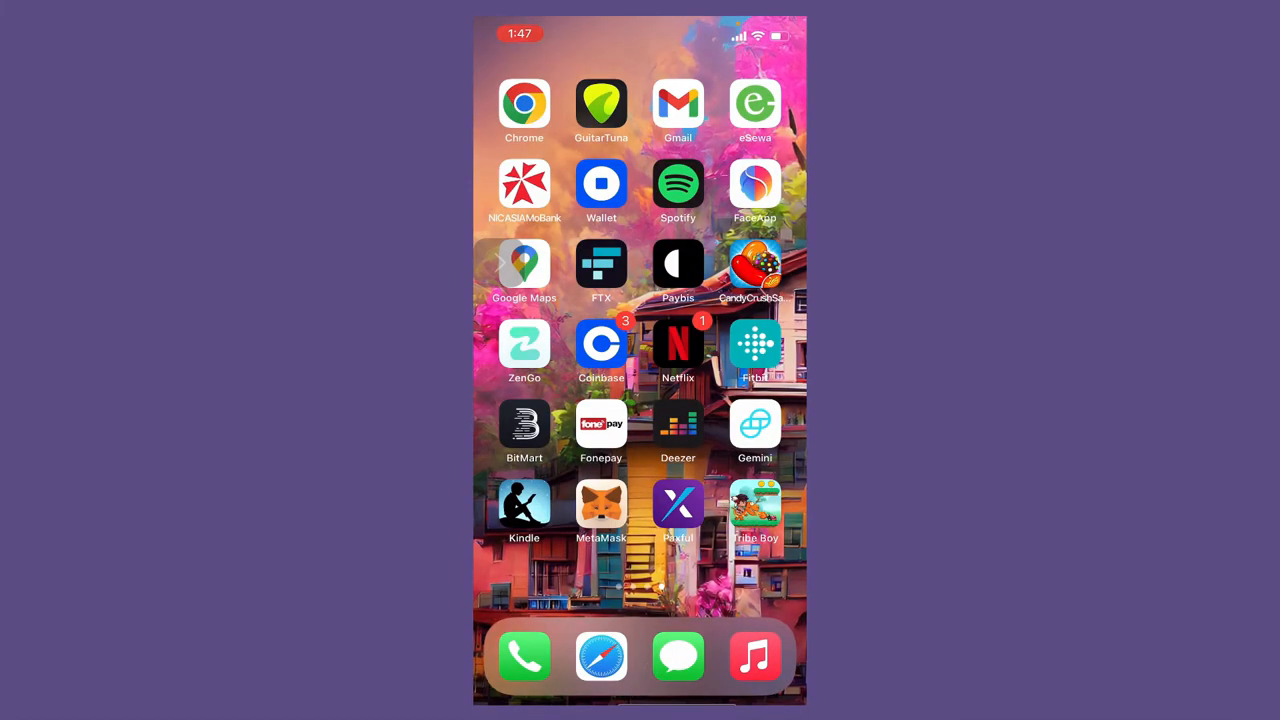